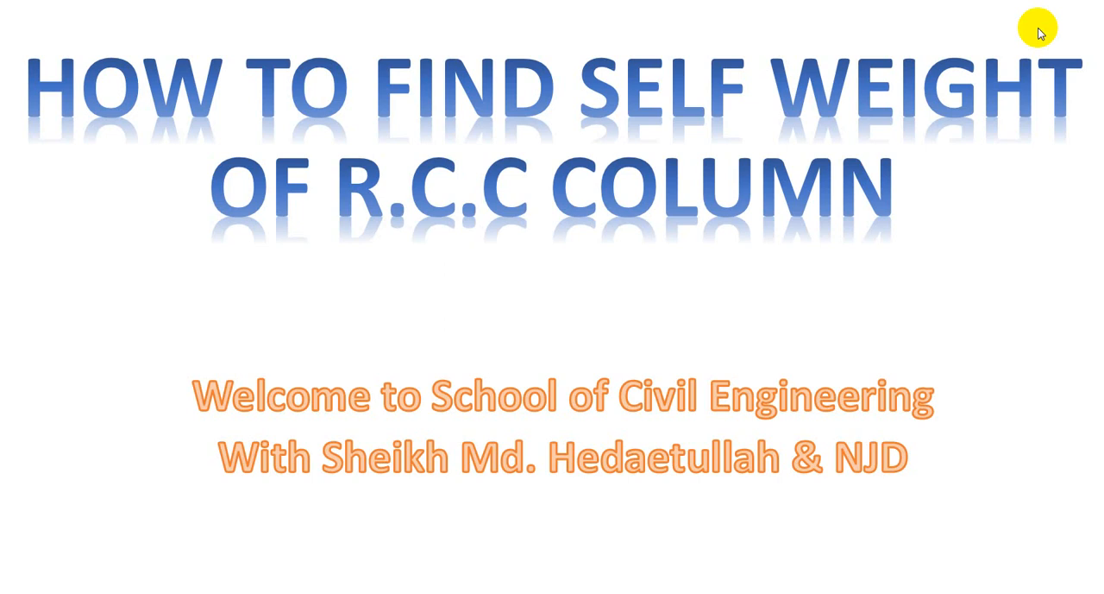
mouse_move(1039, 28)
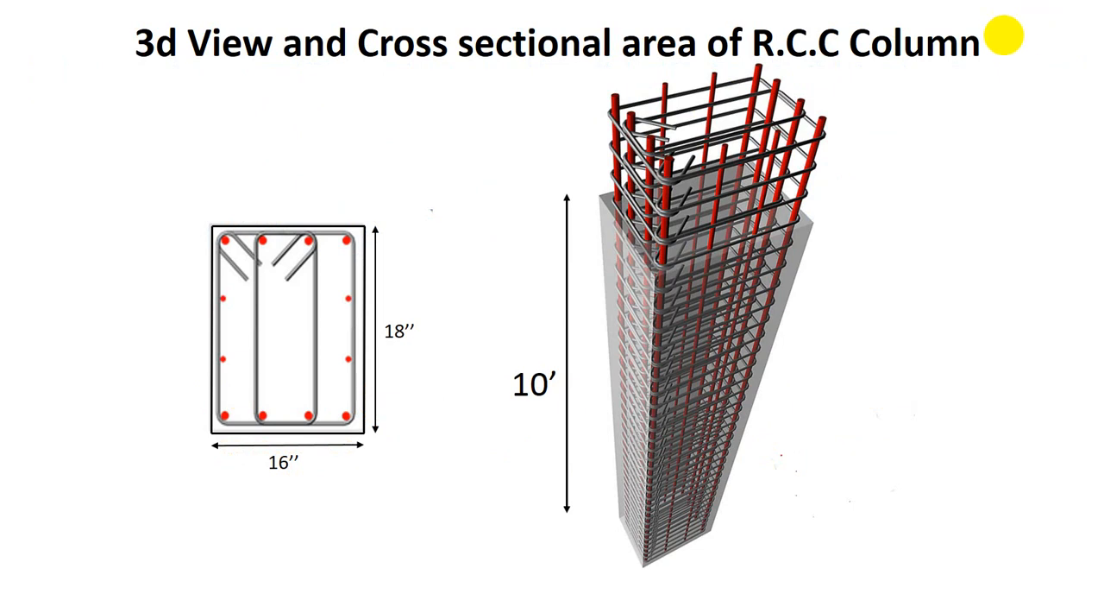
mouse_move(583, 196)
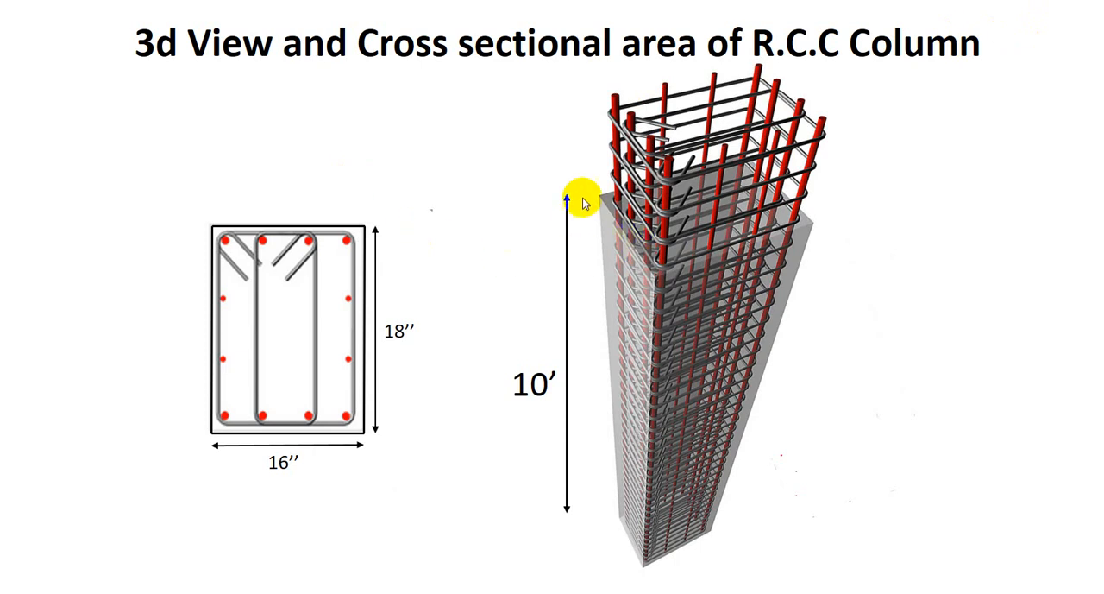
mouse_move(567, 214)
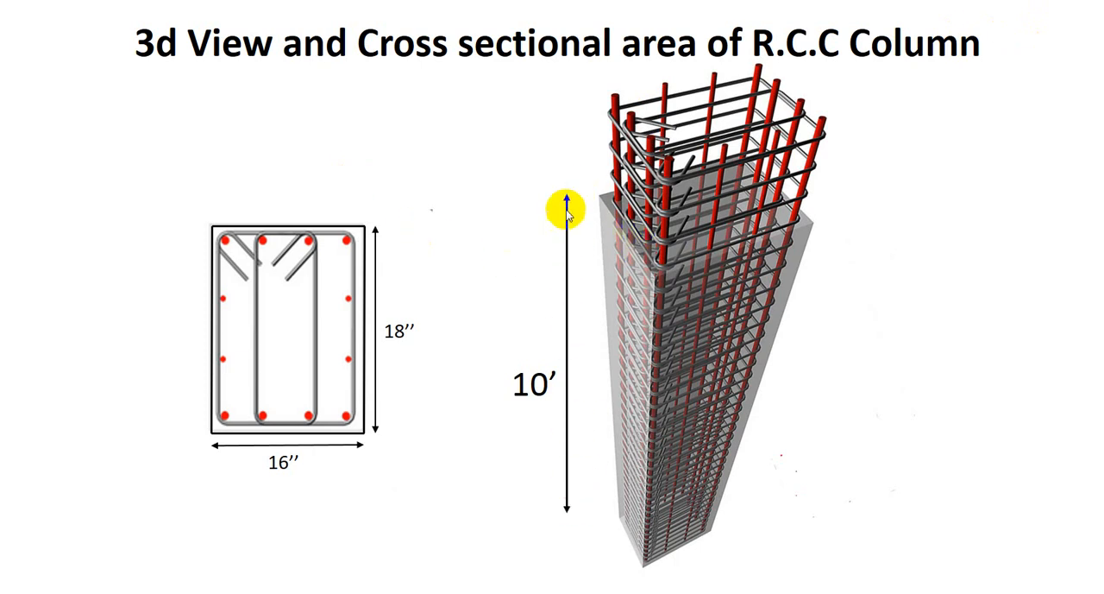
mouse_move(571, 383)
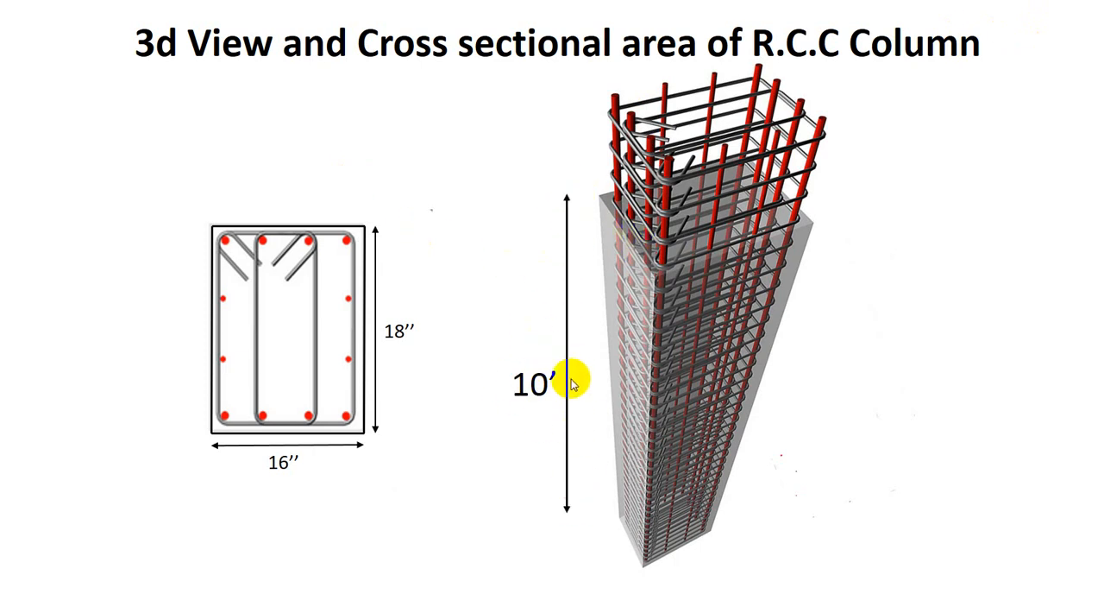
mouse_move(573, 294)
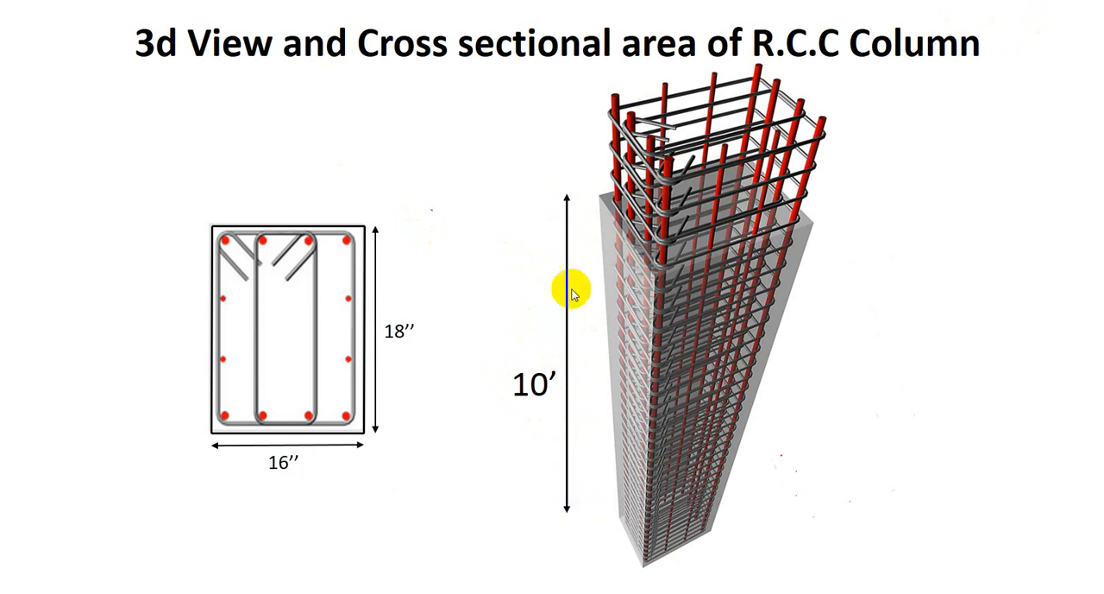
mouse_move(497, 449)
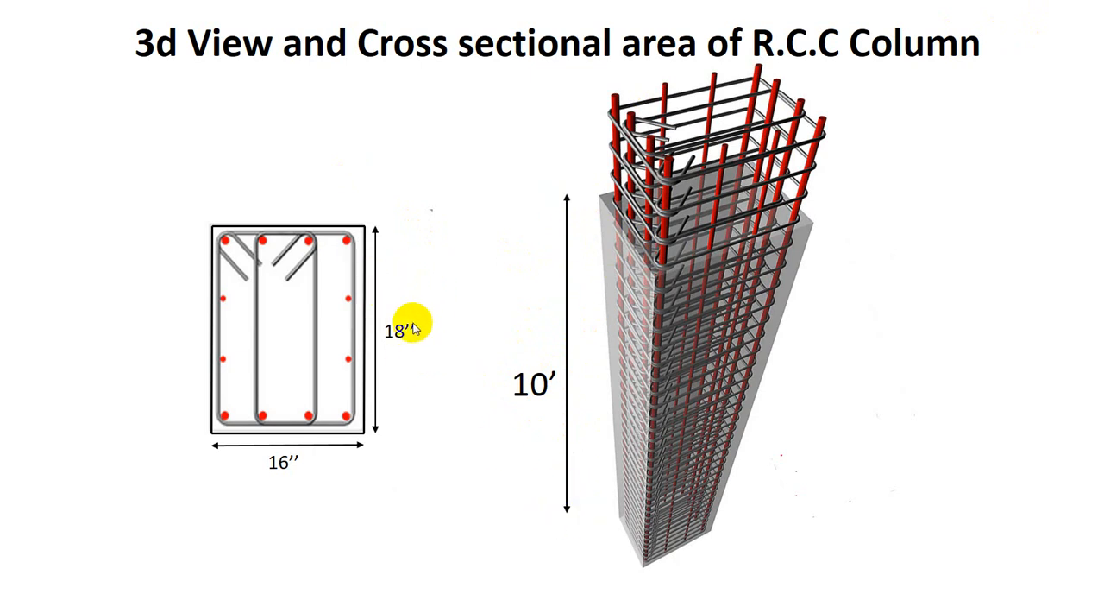
mouse_move(580, 196)
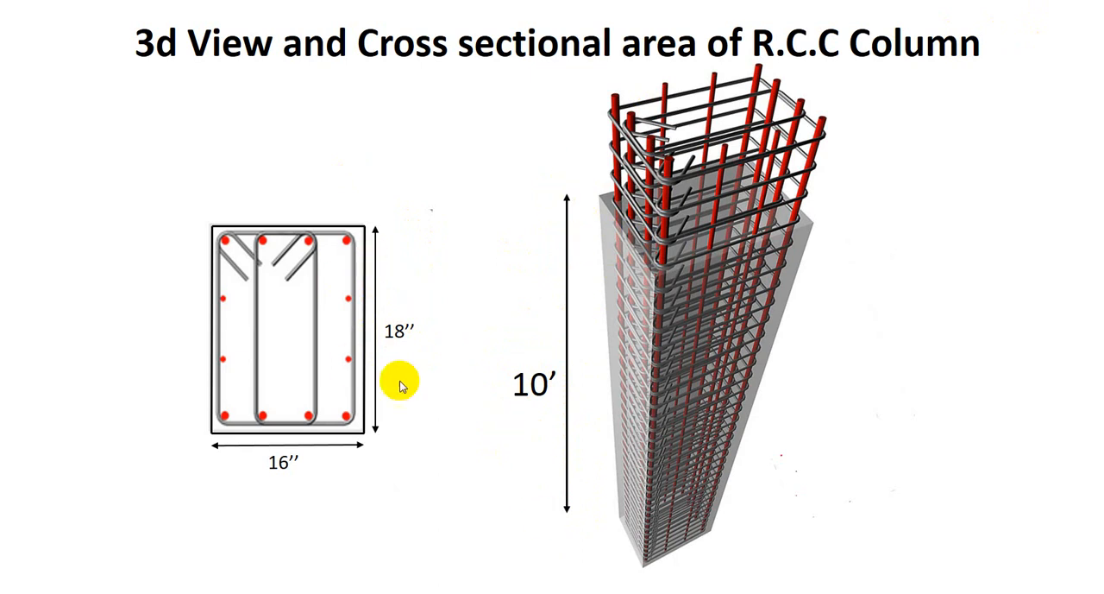
mouse_move(252, 251)
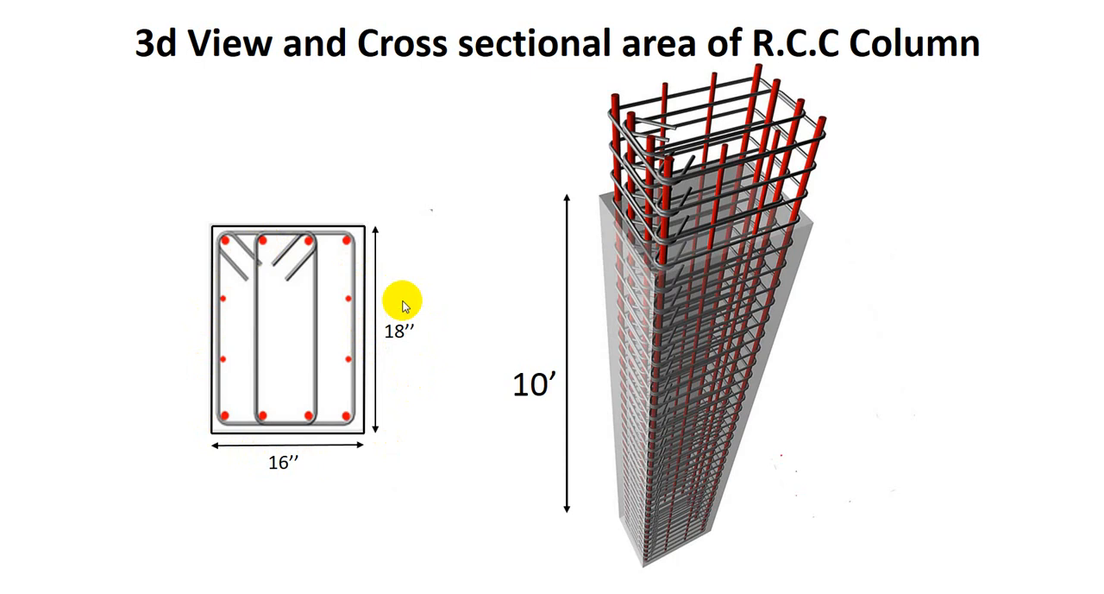
mouse_move(376, 407)
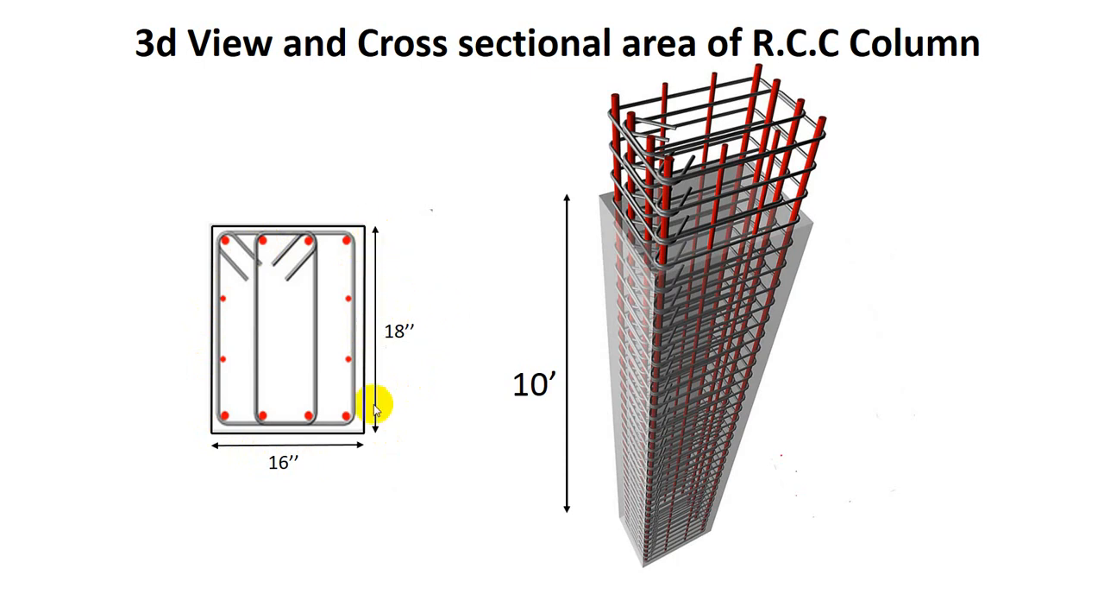
mouse_move(414, 293)
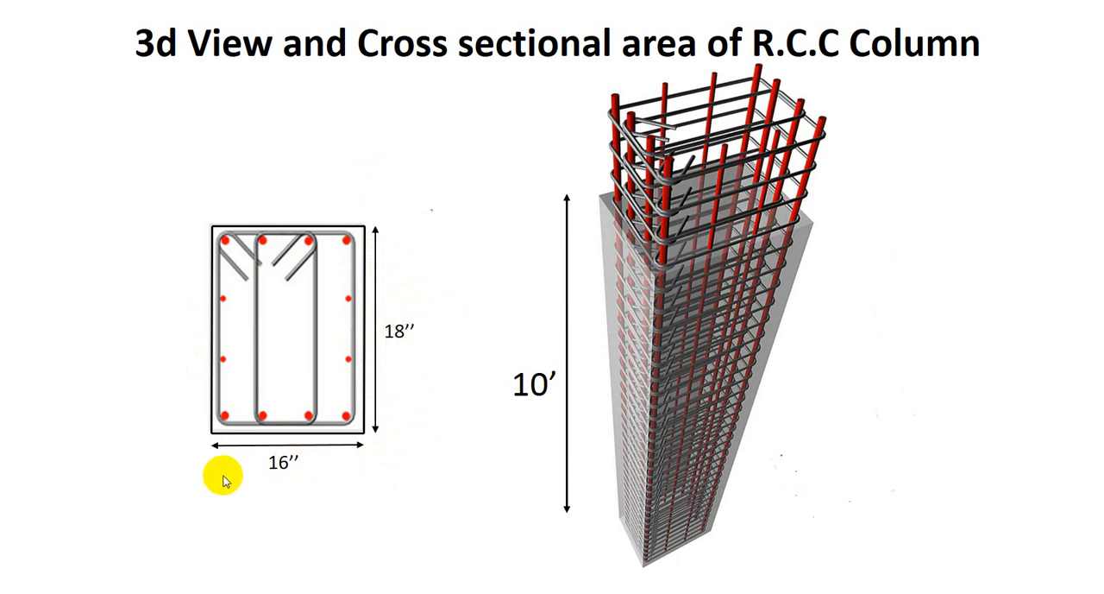
mouse_move(470, 317)
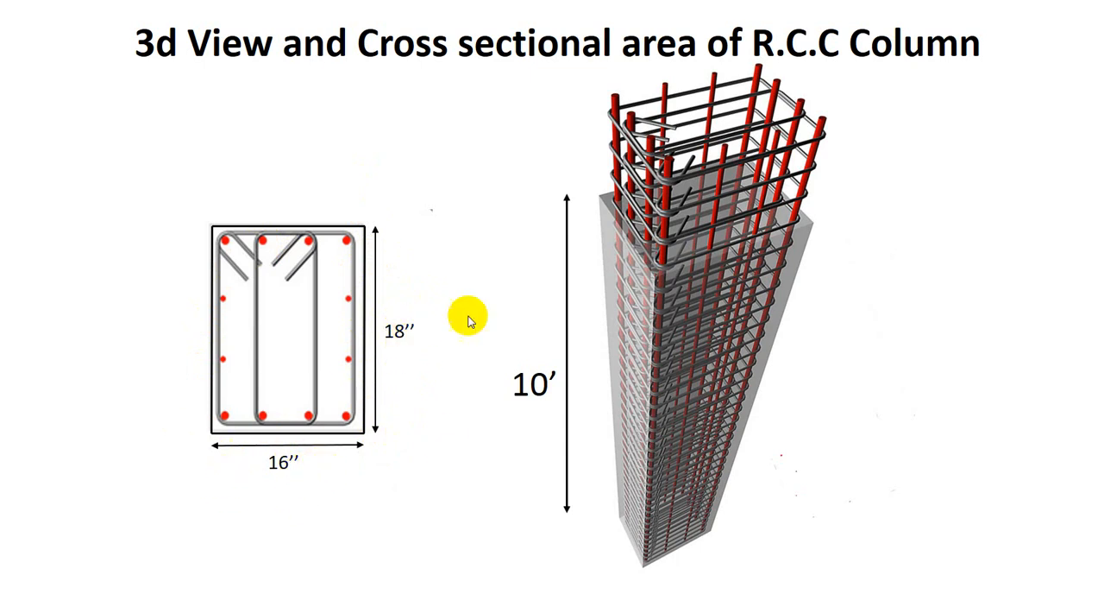
mouse_move(487, 313)
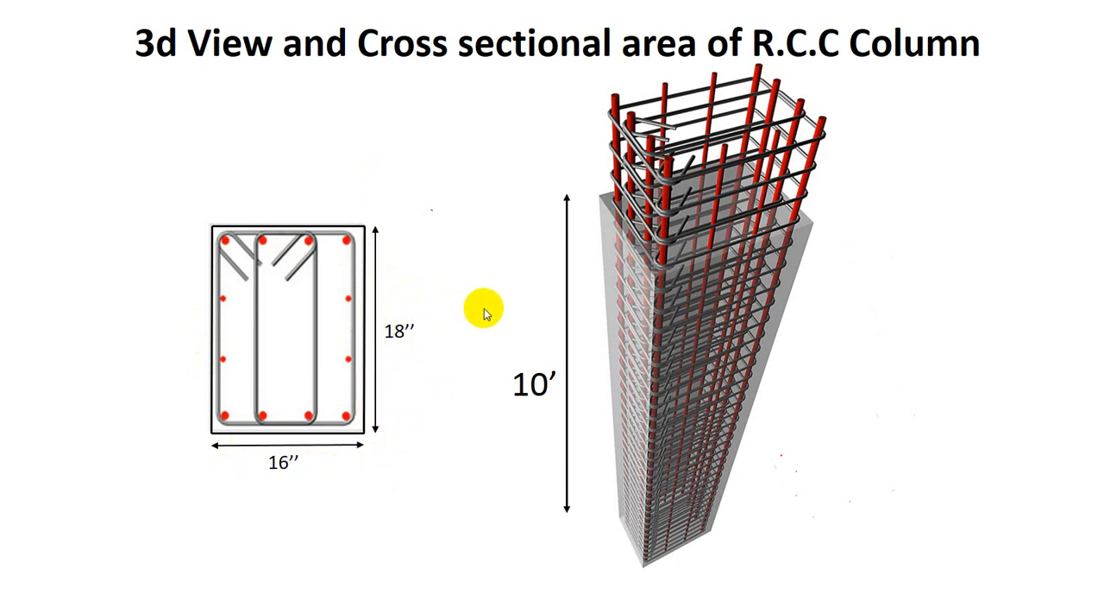
mouse_move(464, 323)
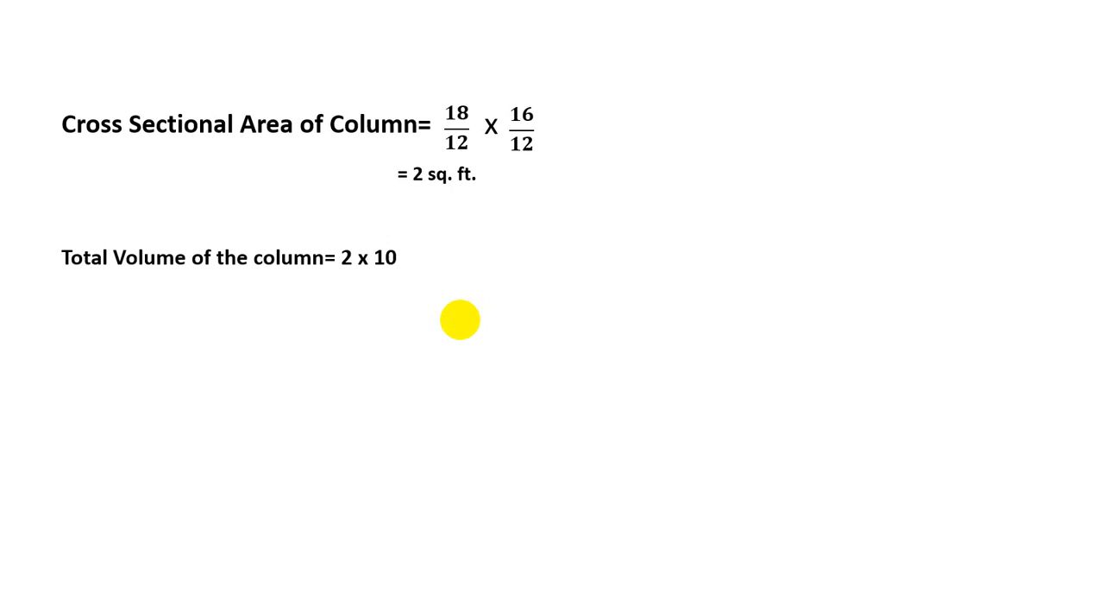
text(= 20 cft)
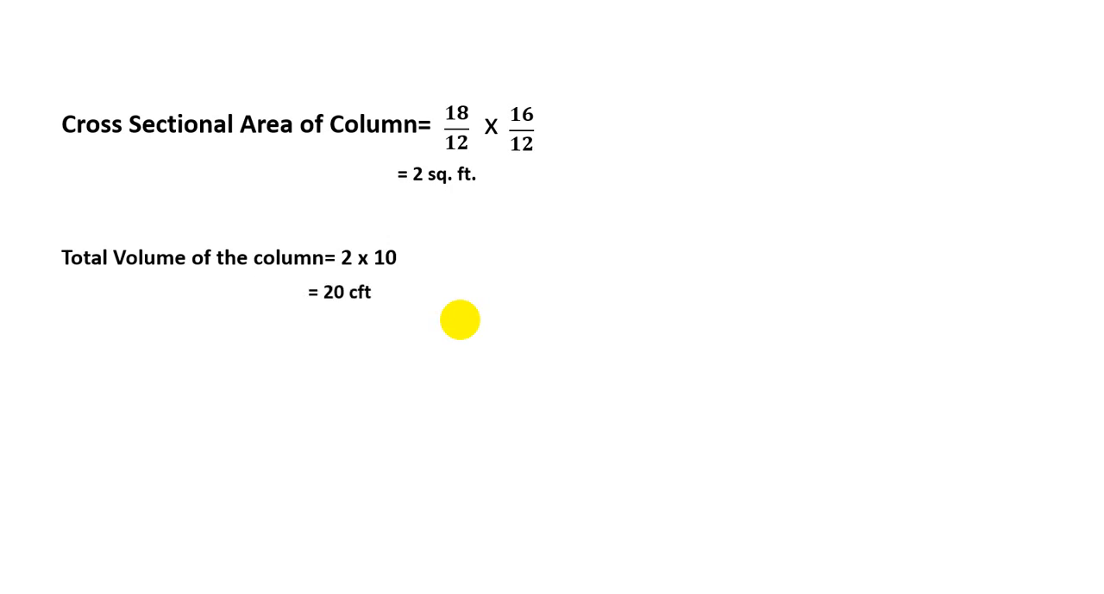